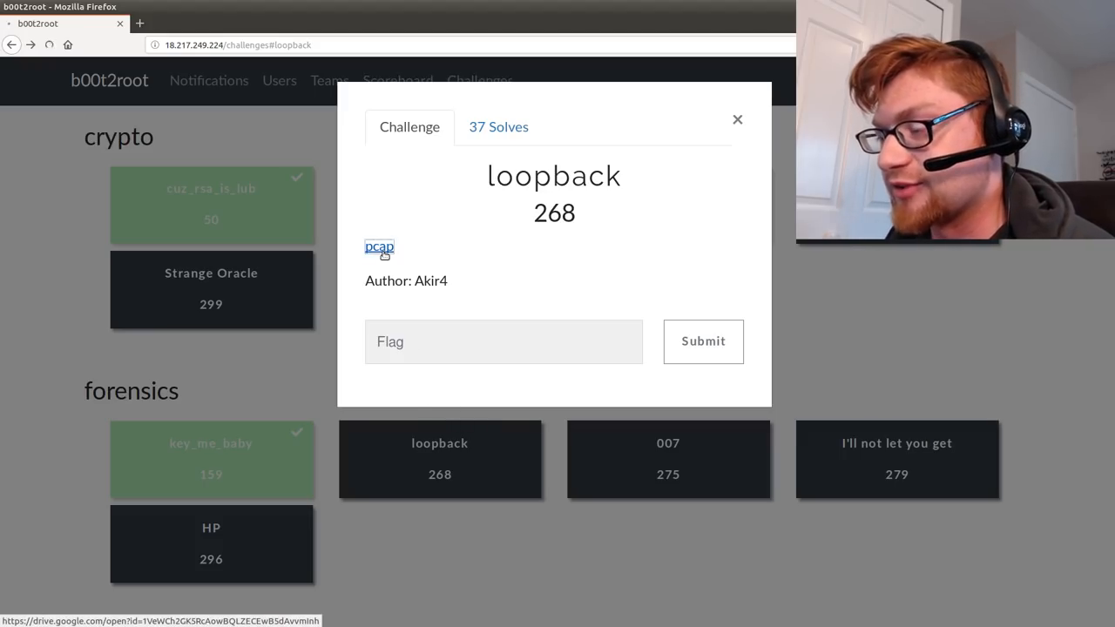
Step: Follow the loopback challenge's pcap link to loopback.pcapng on Google Drive
{"action": "left_click", "coordinate": [378, 247]}
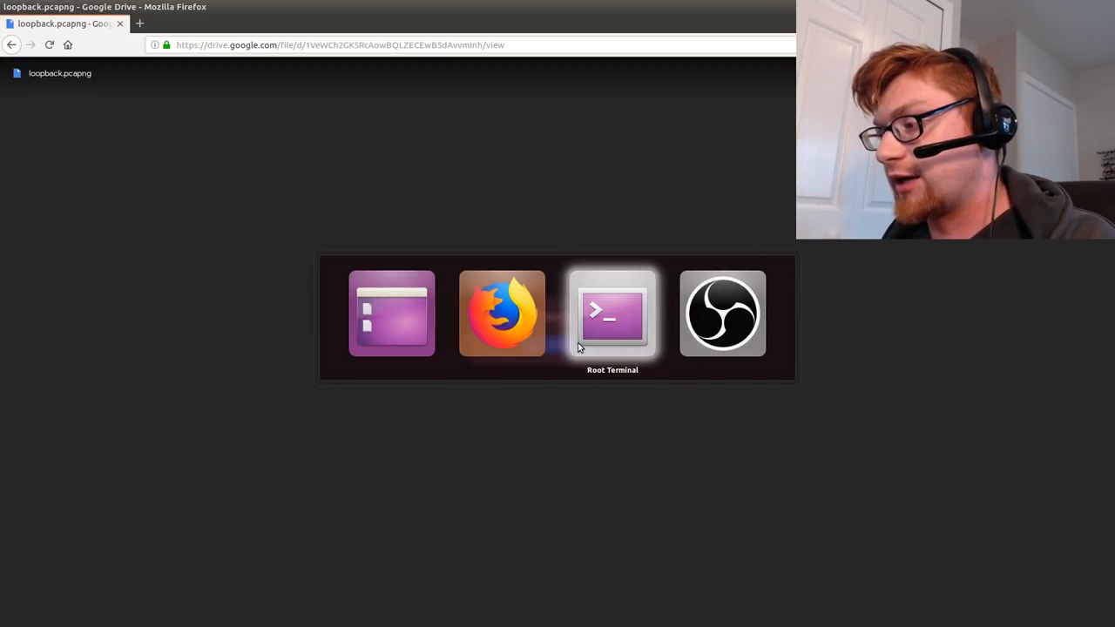
Step: Identify data.pcapng as a pcap-ng capture with 'file', then dump its printable strings
{"action": "left_click", "coordinate": [612, 314]}
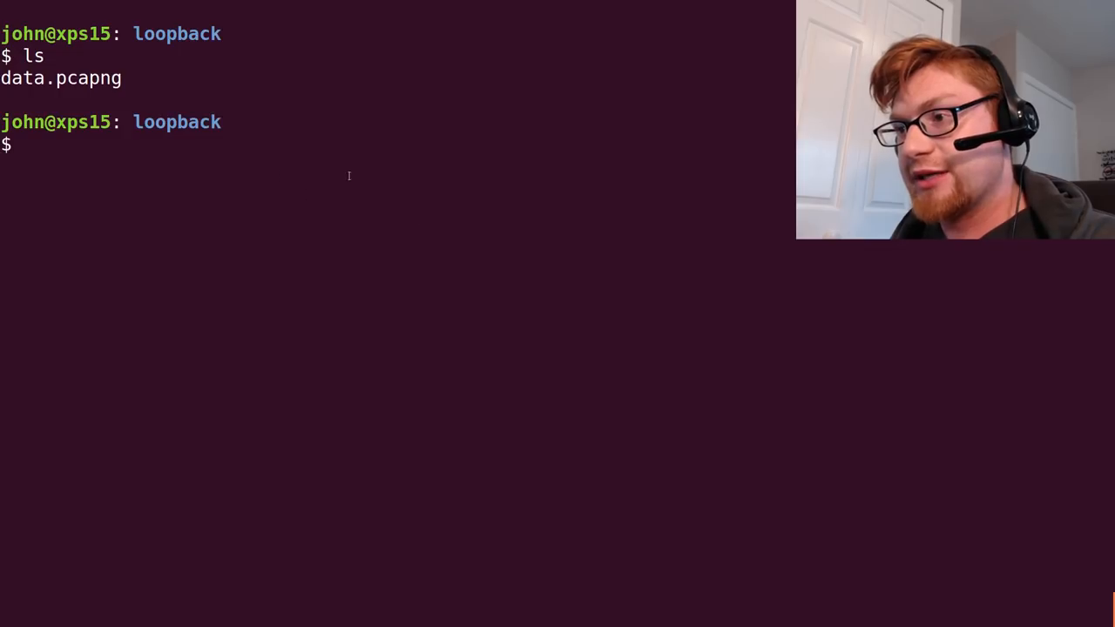
{"action": "type", "text": "file data.pcapng"}
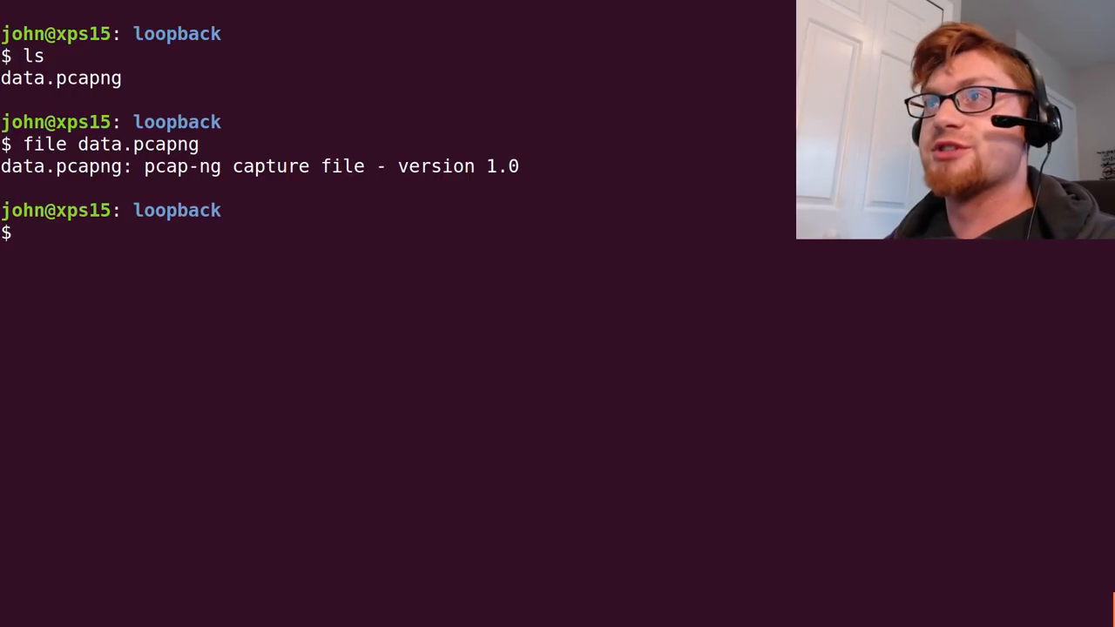
{"action": "type", "text": "s"}
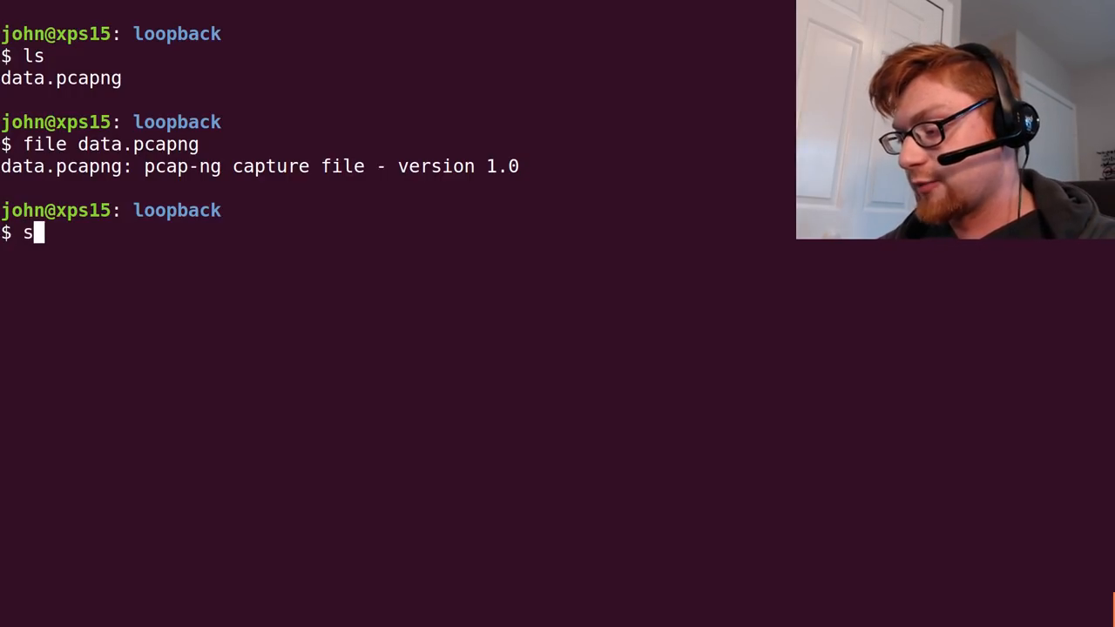
{"action": "type", "text": "trings"}
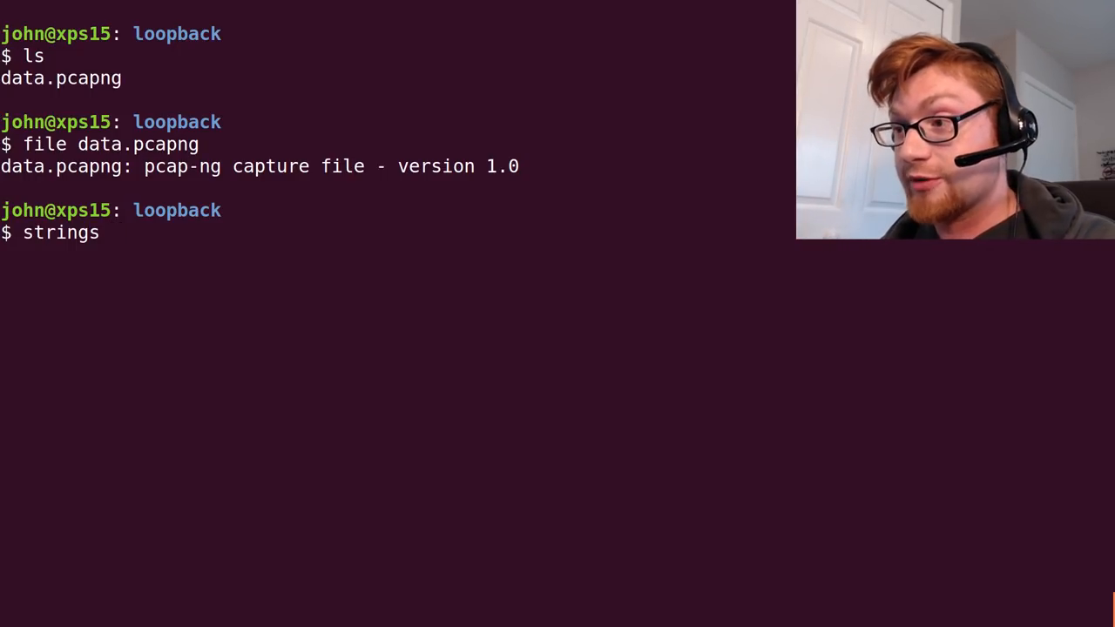
{"action": "type", "text": "\" \""}
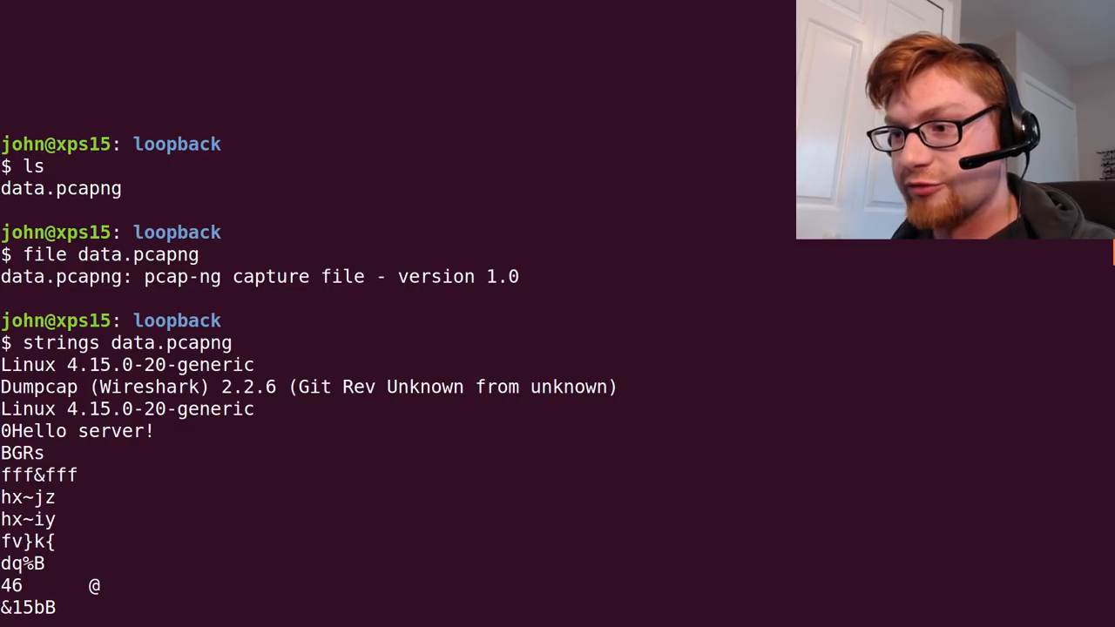
Step: Review the end of the strings output and create a 'files' directory
{"action": "scroll", "scroll_direction": "down", "scroll_amount": 3}
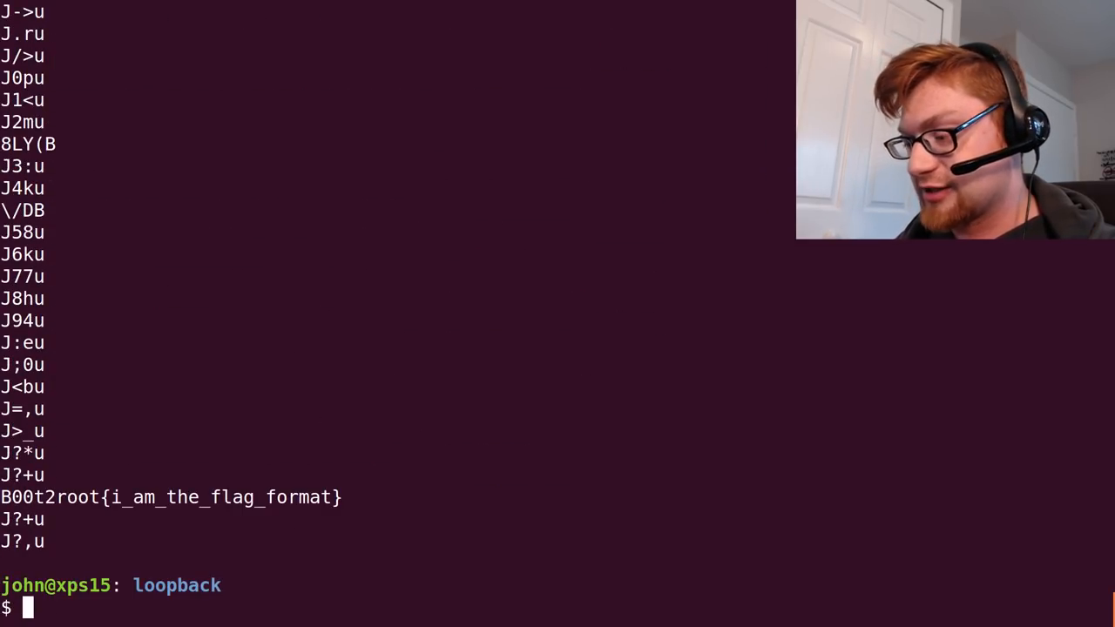
{"action": "type", "text": "mkdir files"}
{"action": "type", "text": "cp data.pcapng files/"}
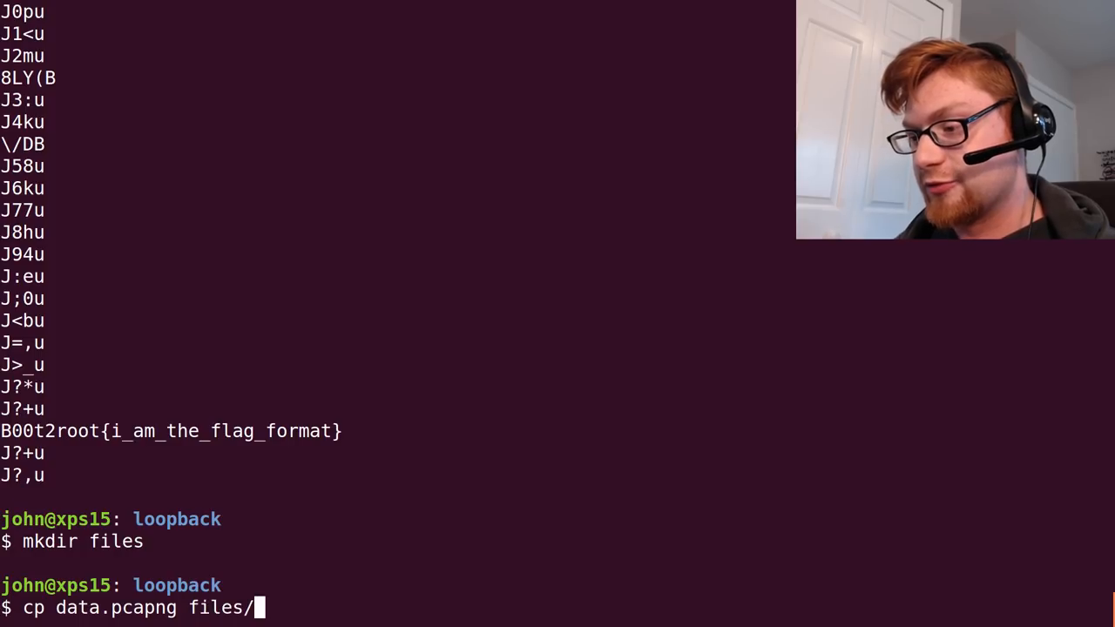
Step: Inside files/, run 'tcpflow -r data.pcapng' and identify the resulting flow files with 'file *'
{"action": "type", "text": "cd files/"}
{"action": "type", "text": "tcpflow"}
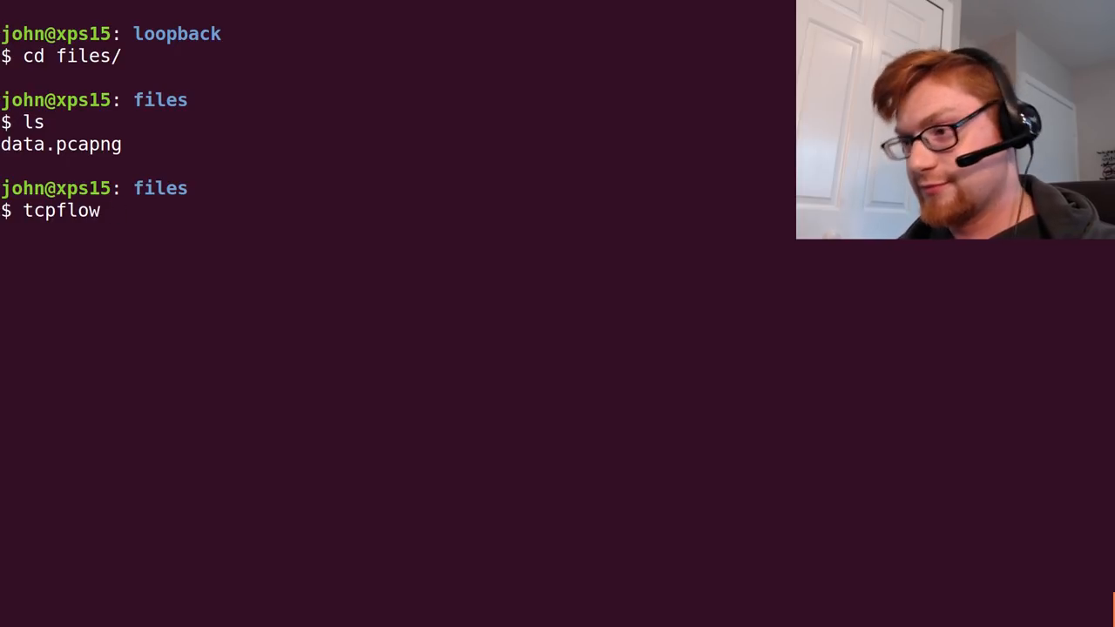
{"action": "type", "text": "sudo aot"}
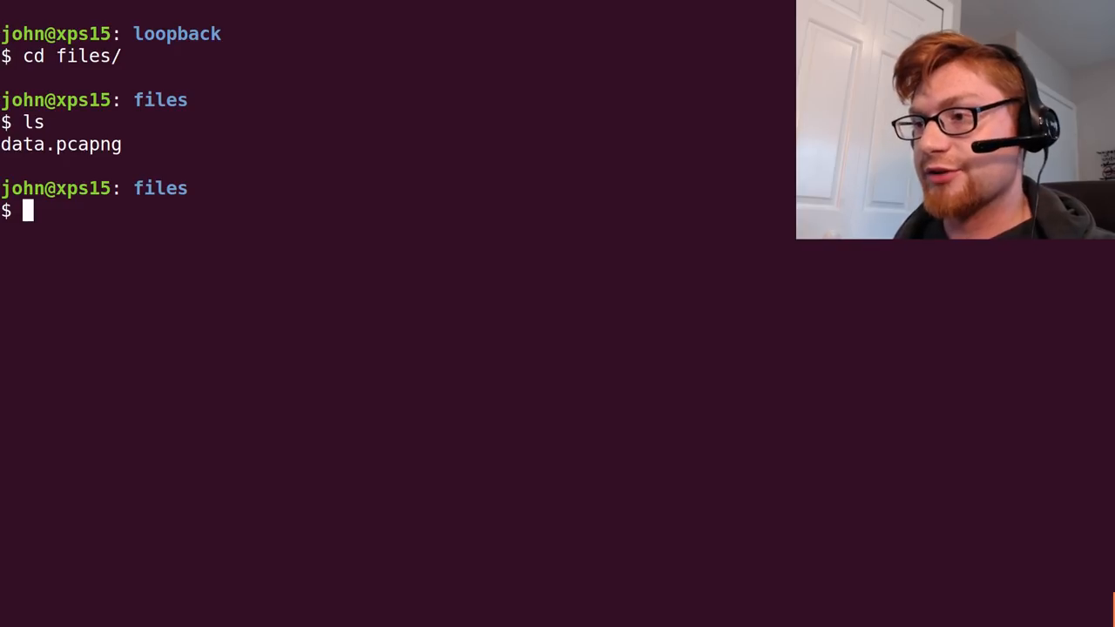
{"action": "type", "text": "tcpflo"}
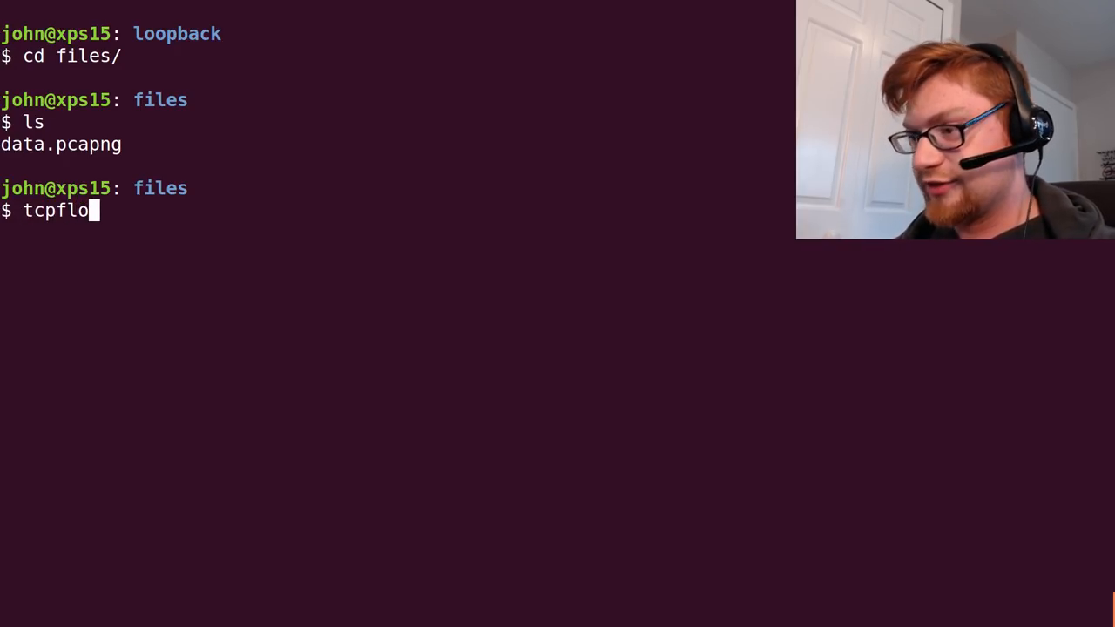
{"action": "type", "text": "w -r data.pcapng"}
{"action": "type", "text": "ls"}
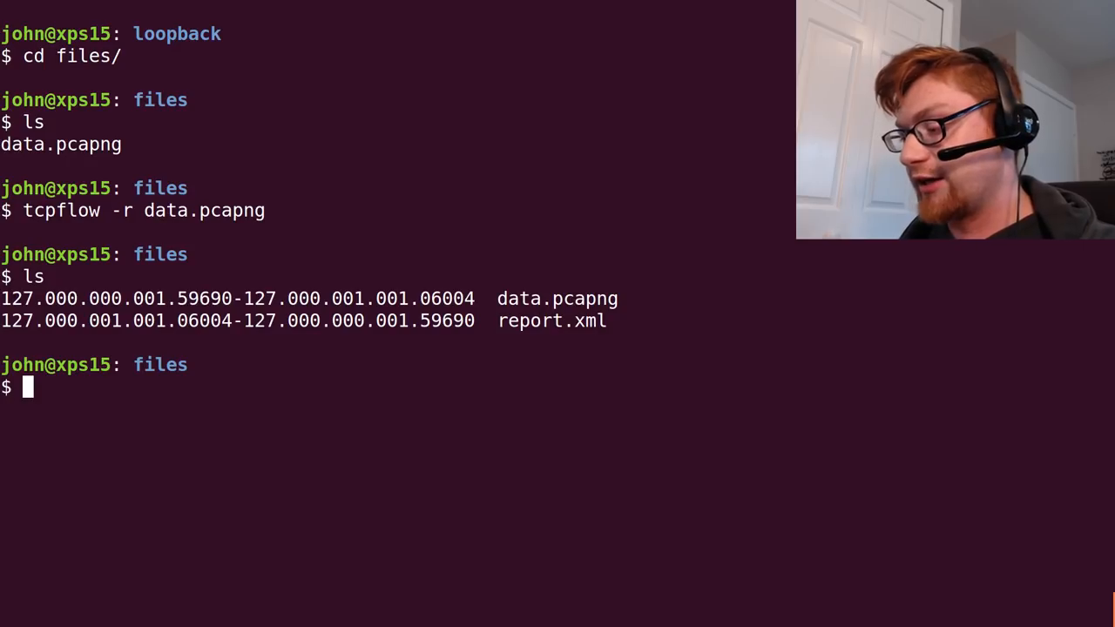
{"action": "type", "text": "file *"}
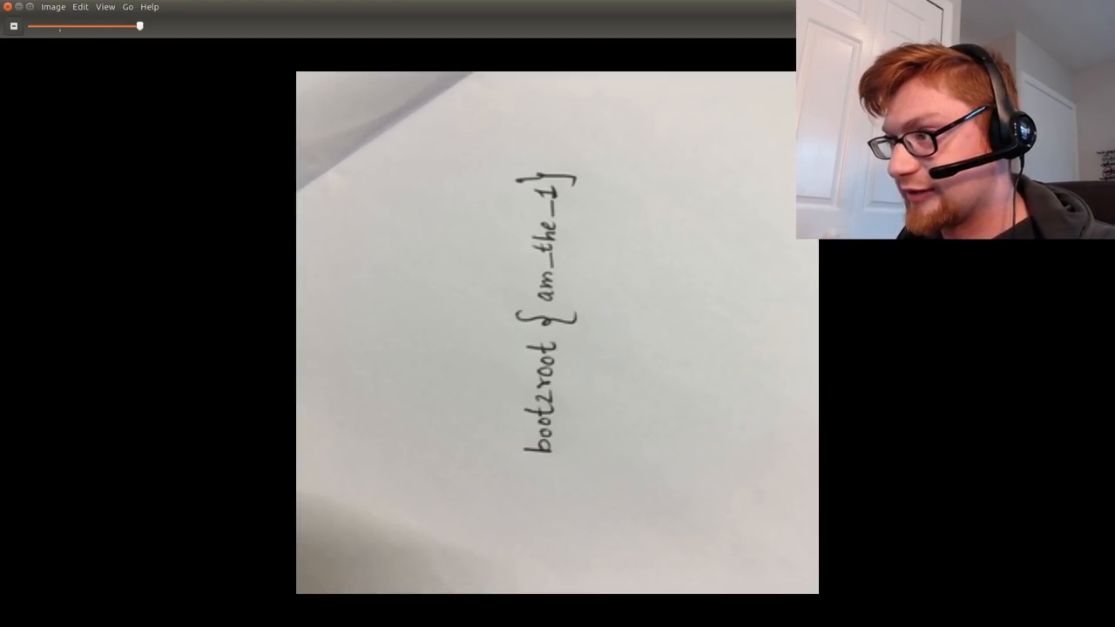
Step: Rotate the sideways handwritten flag photo clockwise via Edit > Rotate Clockwise
{"action": "left_click", "coordinate": [106, 7]}
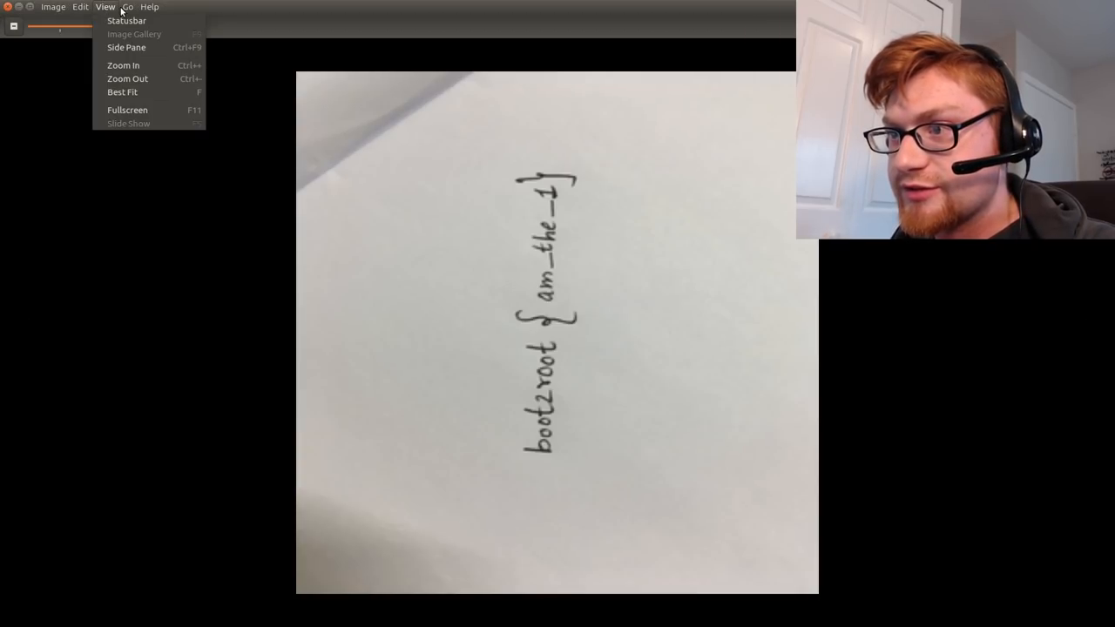
{"action": "left_click", "coordinate": [80, 7]}
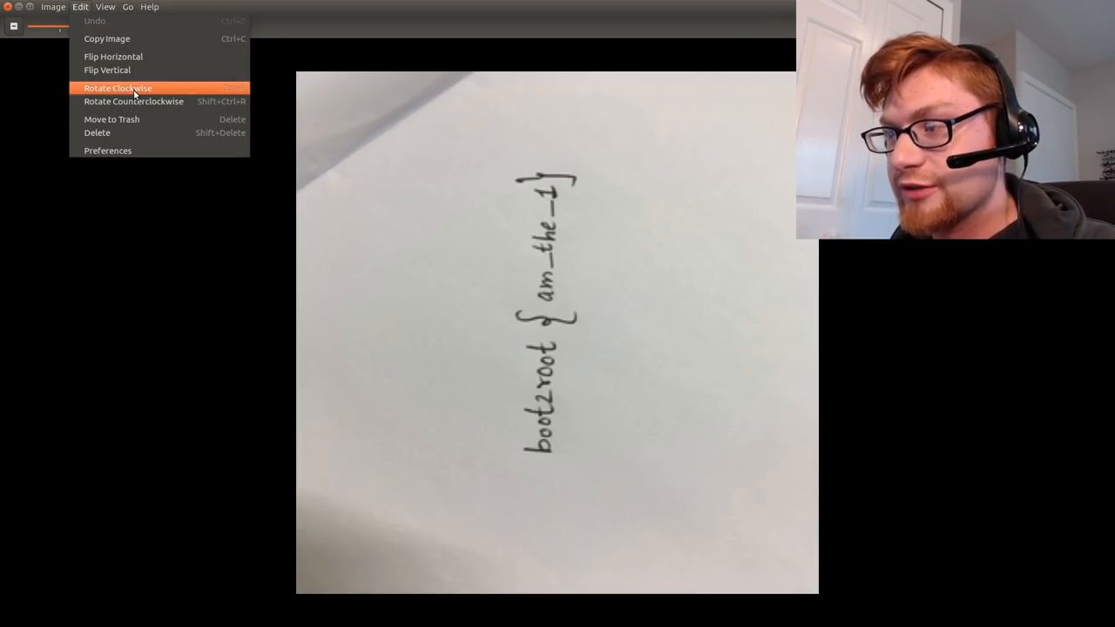
{"action": "left_click", "coordinate": [117, 87]}
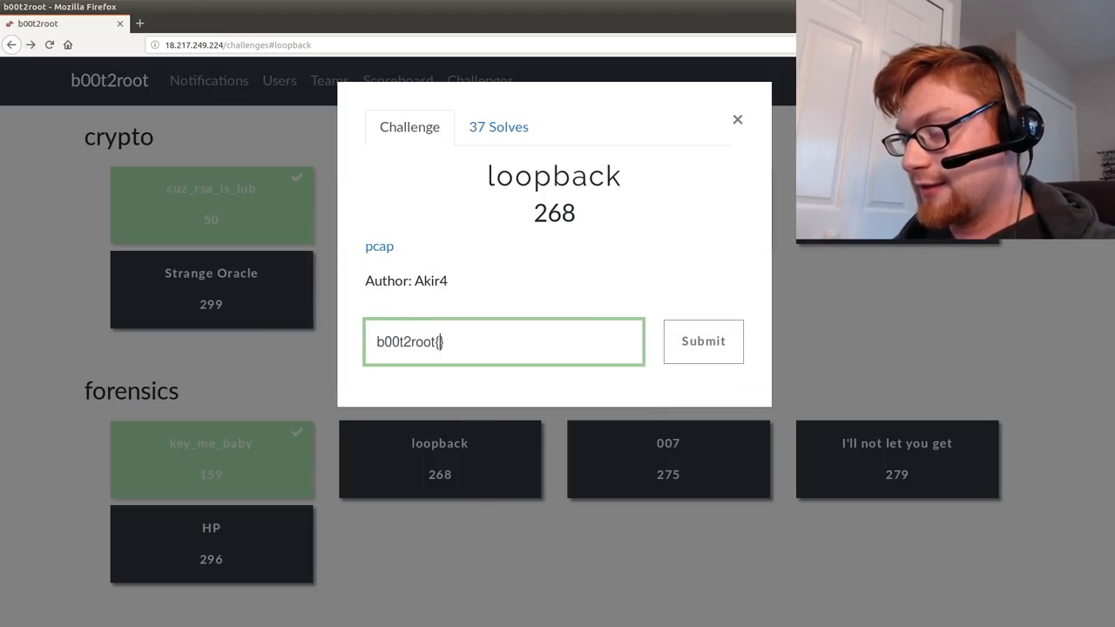
Step: Continue the b00t2root flag with 'am_the_l' in the challenge's Flag field
{"action": "type", "text": "am_the_l"}
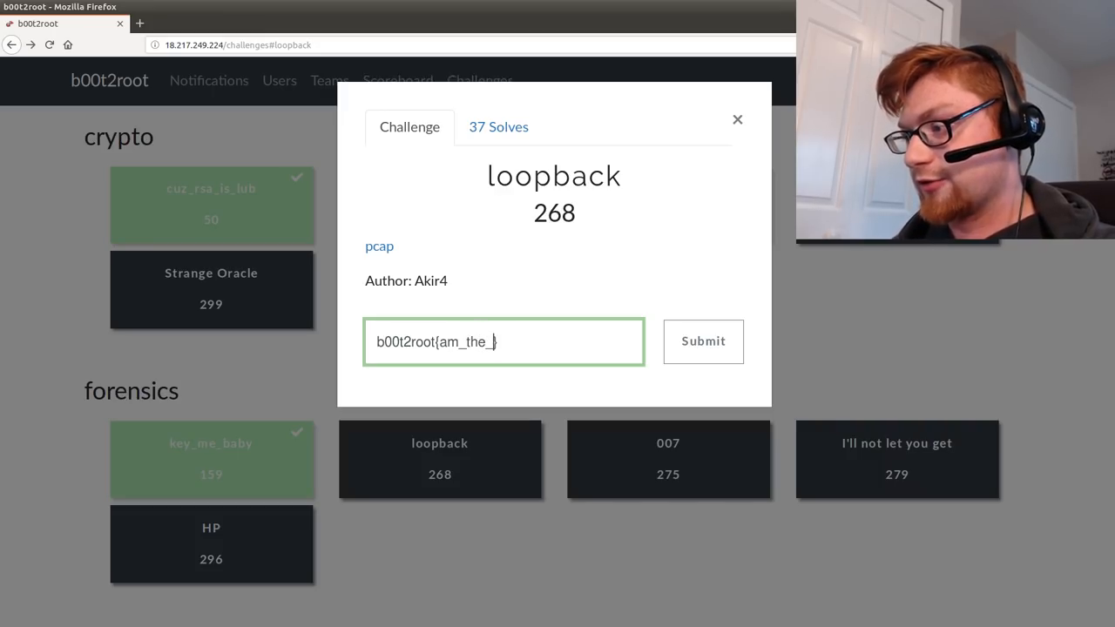
{"action": "left_click", "coordinate": [704, 342]}
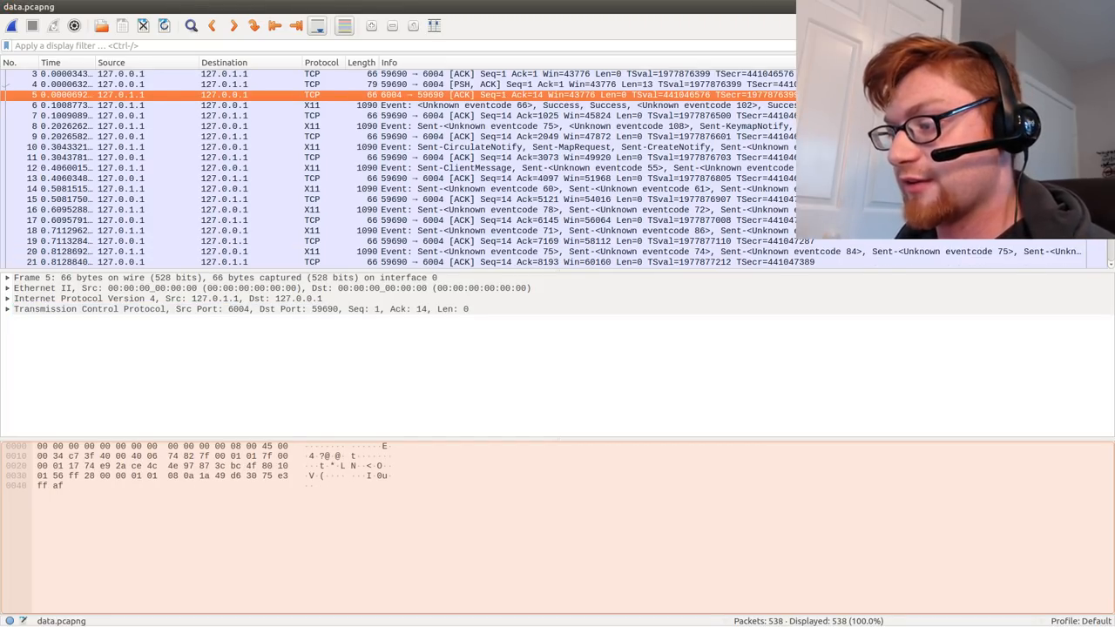
Step: Inspect a loopback packet's X11 details in Wireshark, then switch to another window
{"action": "left_click", "coordinate": [554, 115]}
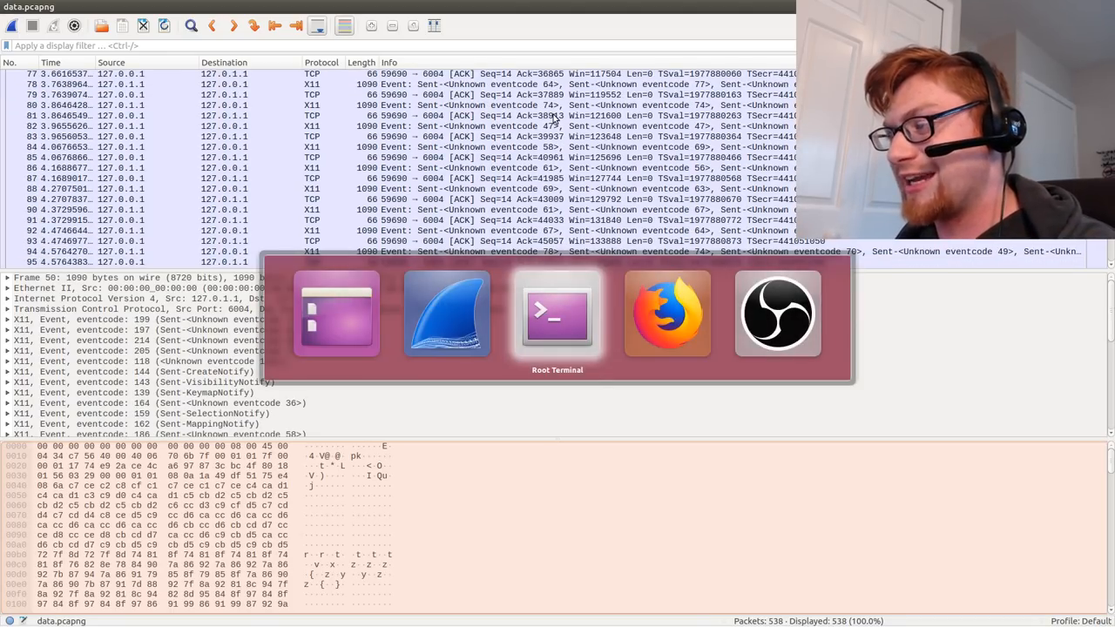
{"action": "left_click", "coordinate": [555, 314]}
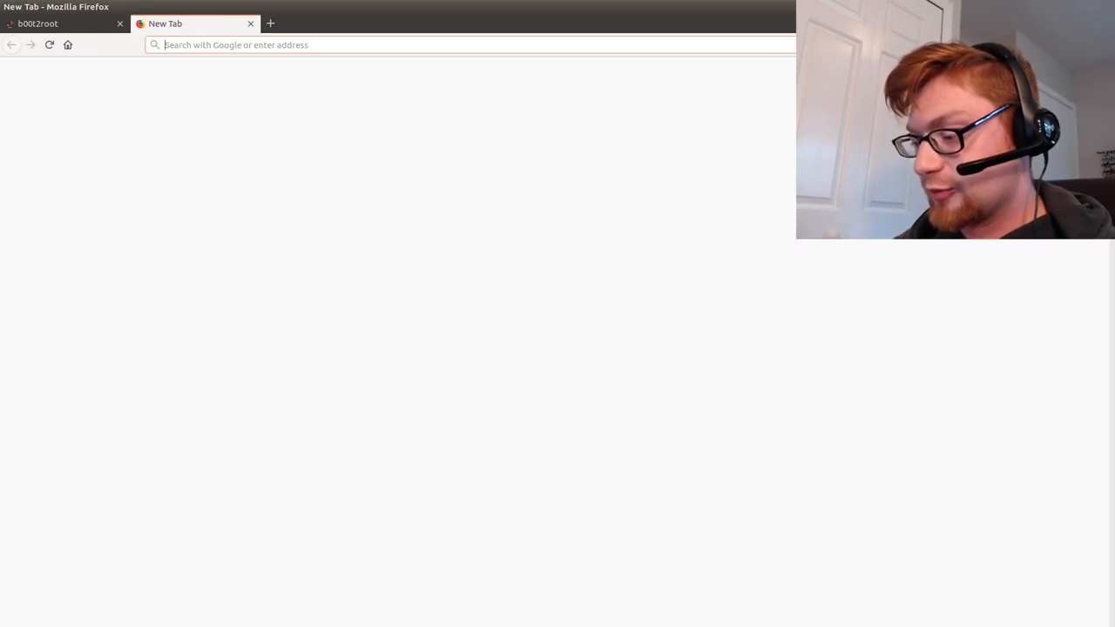
Step: Load github.com/JohnHammond/ctf-katana and scroll the README down to Esoteric Languages
{"action": "type", "text": "github.com/J"}
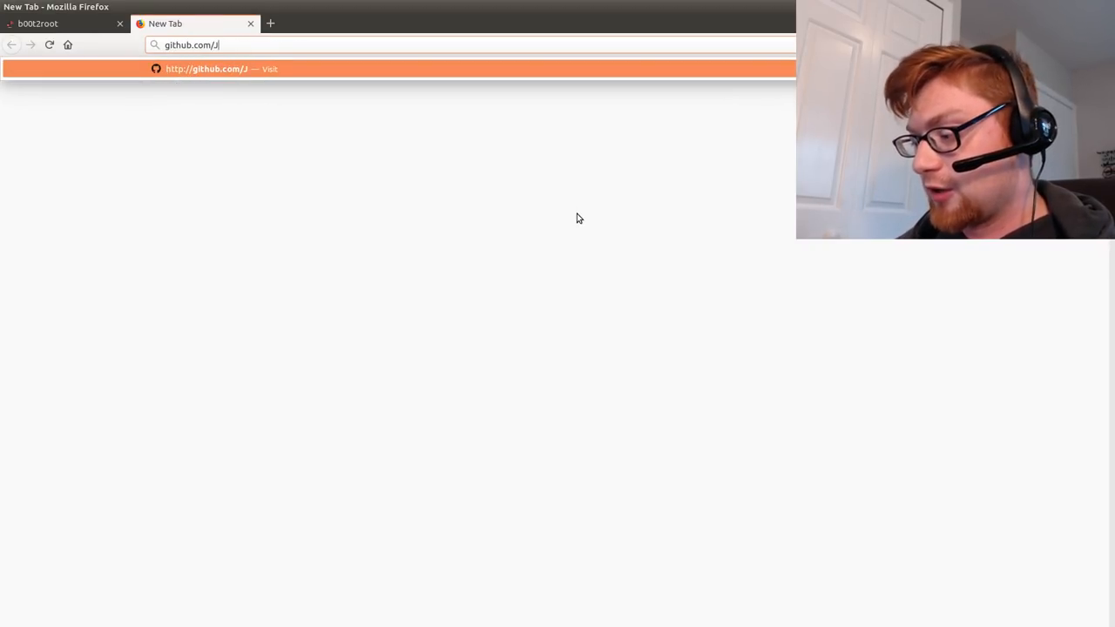
{"action": "type", "text": "ohnHammond/ctf-katana"}
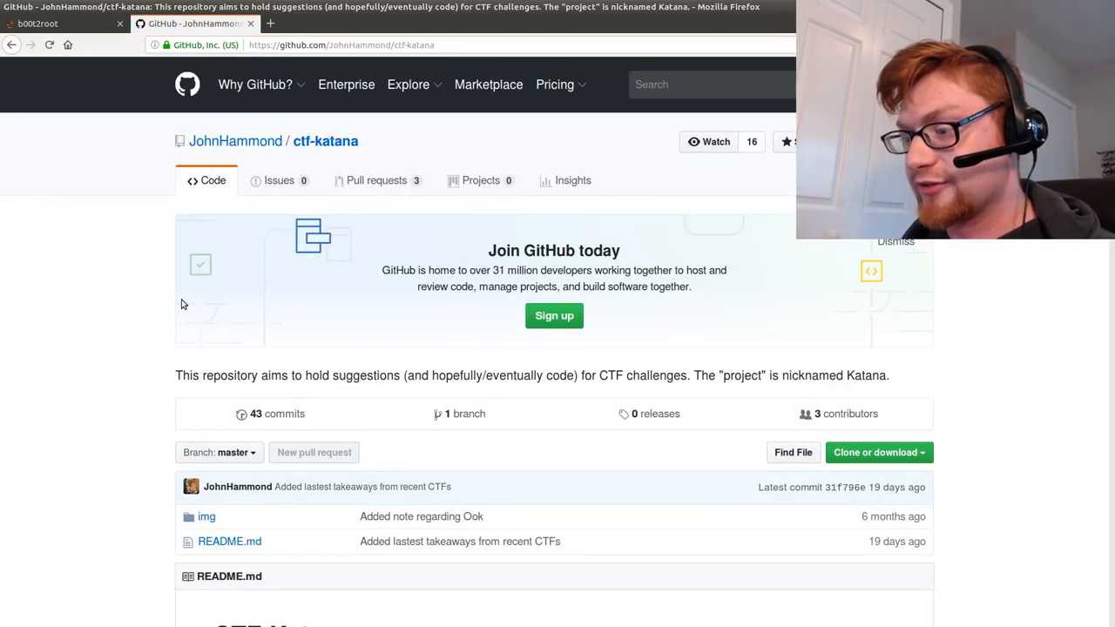
{"action": "scroll", "scroll_direction": "down", "scroll_amount": 3}
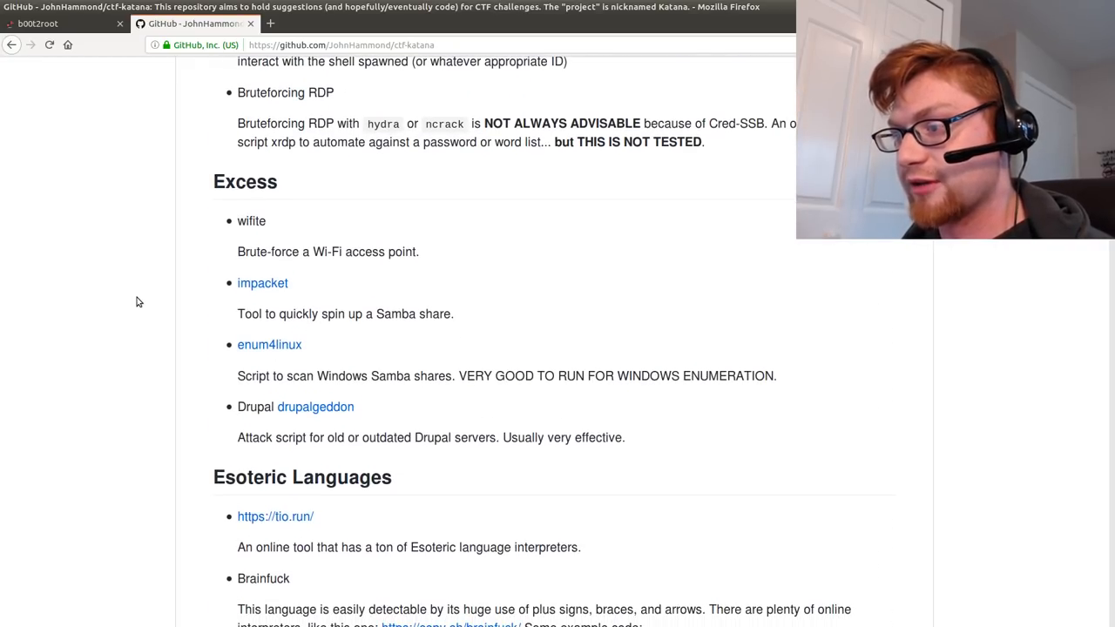
{"action": "scroll", "scroll_direction": "down", "scroll_amount": 3}
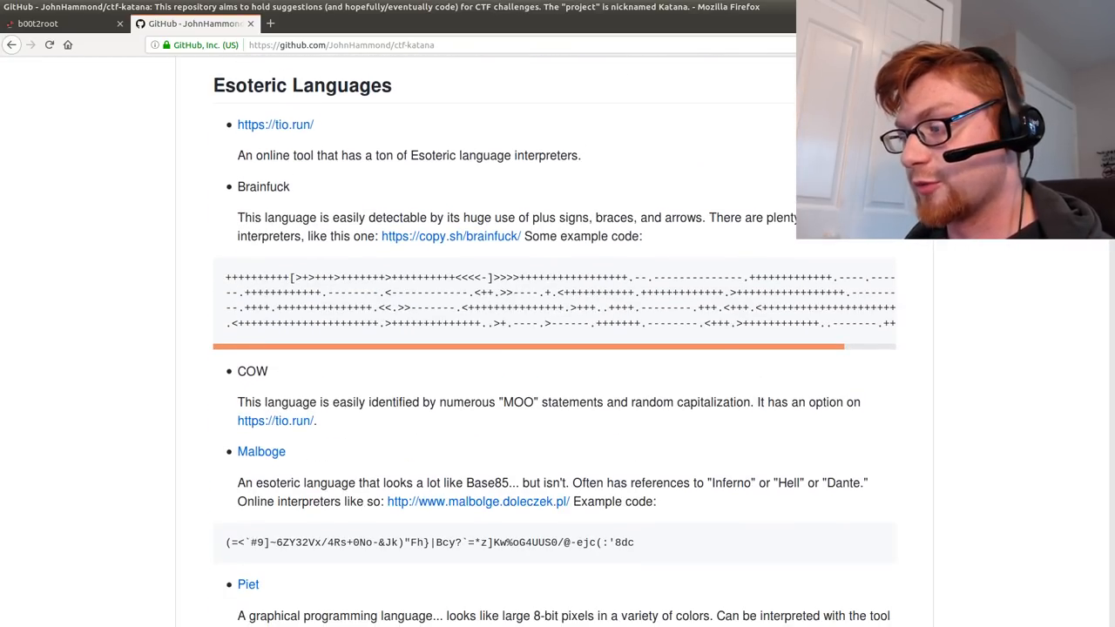